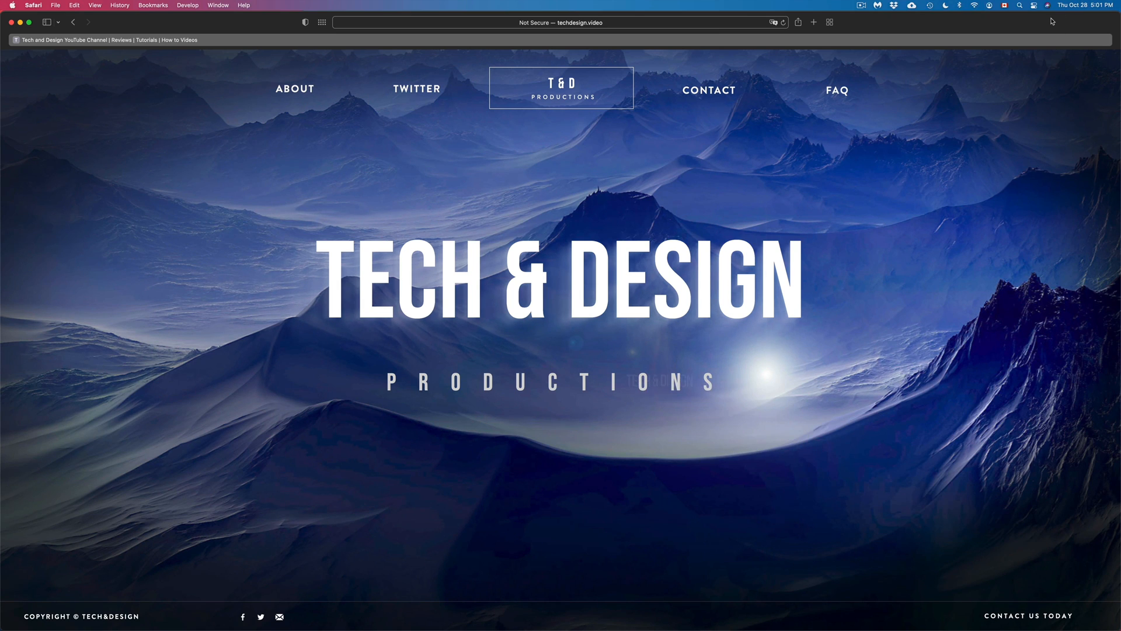
pyautogui.moveTo(999, 23)
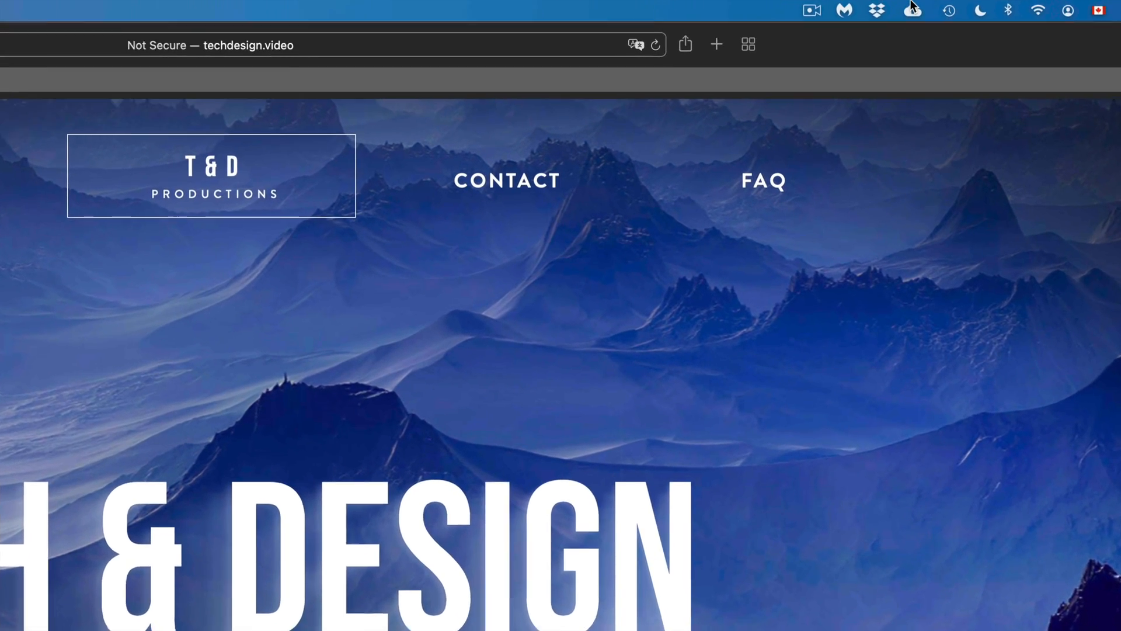
# - Start installing Drive for desktop from the Backup and Sync replacement notice
pyautogui.click(912, 11)
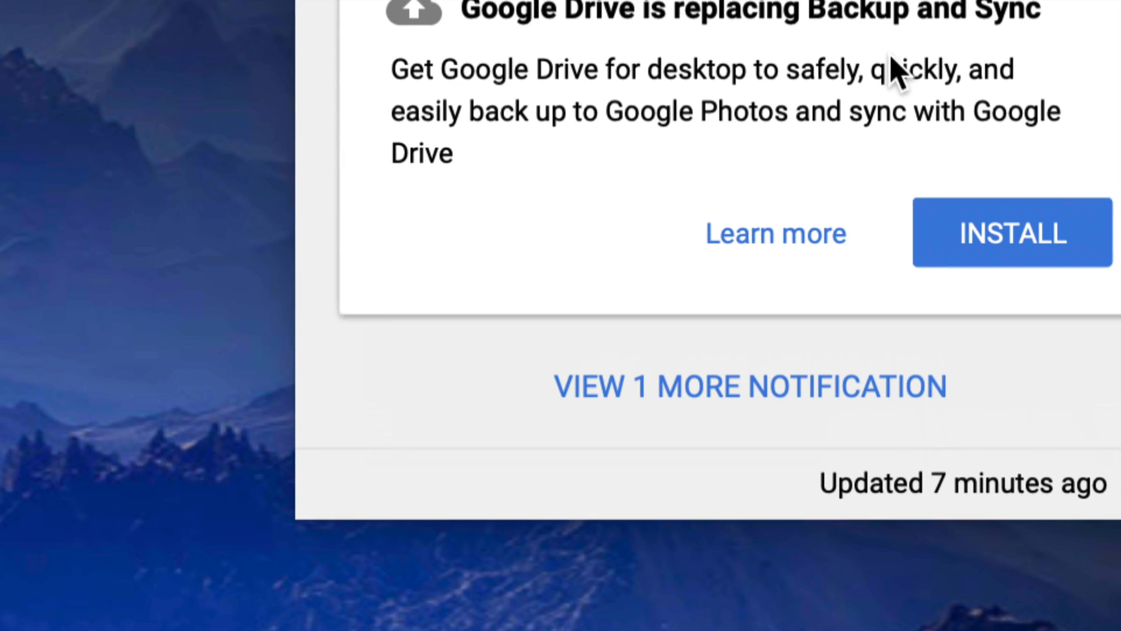
pyautogui.click(1010, 232)
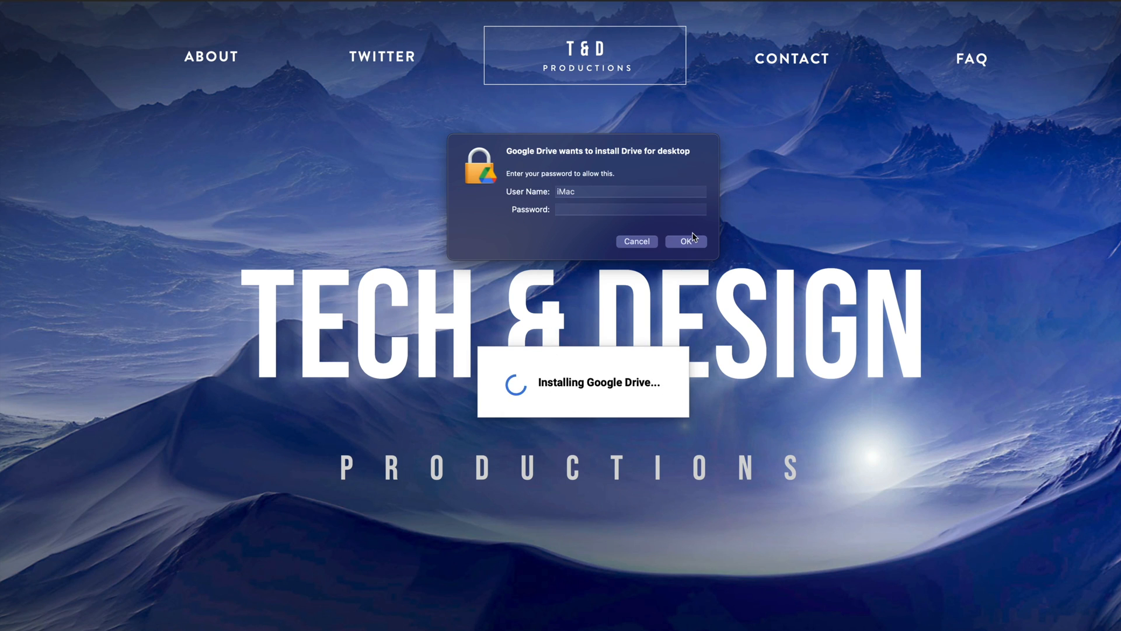
# - Authorize the installation with the admin password and allow Google Drive notifications
pyautogui.click(685, 241)
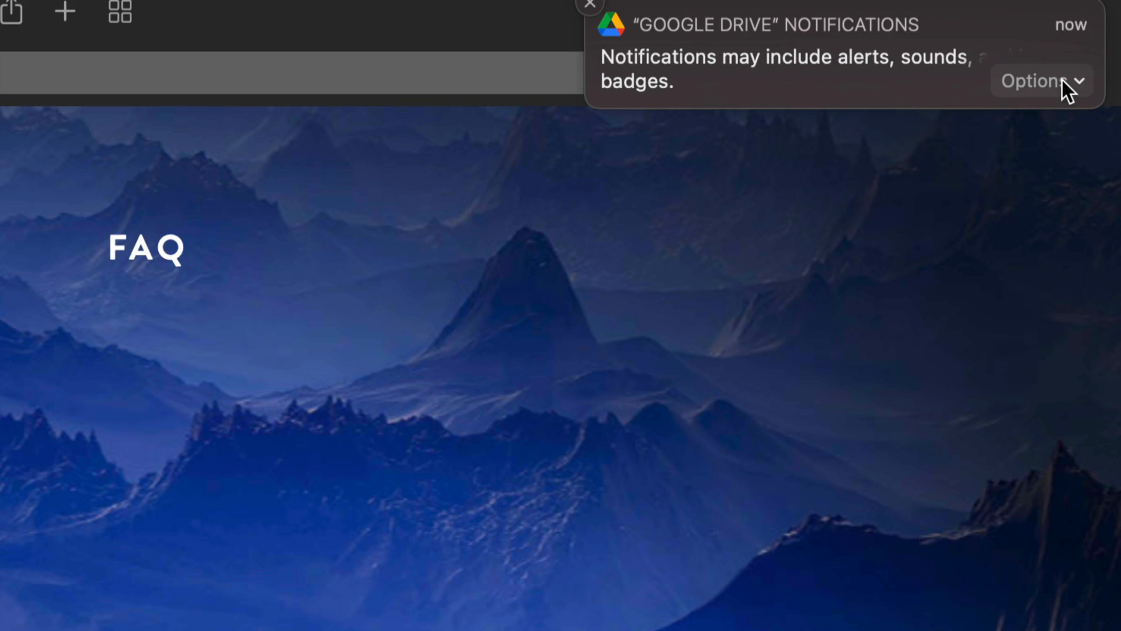
pyautogui.click(1042, 81)
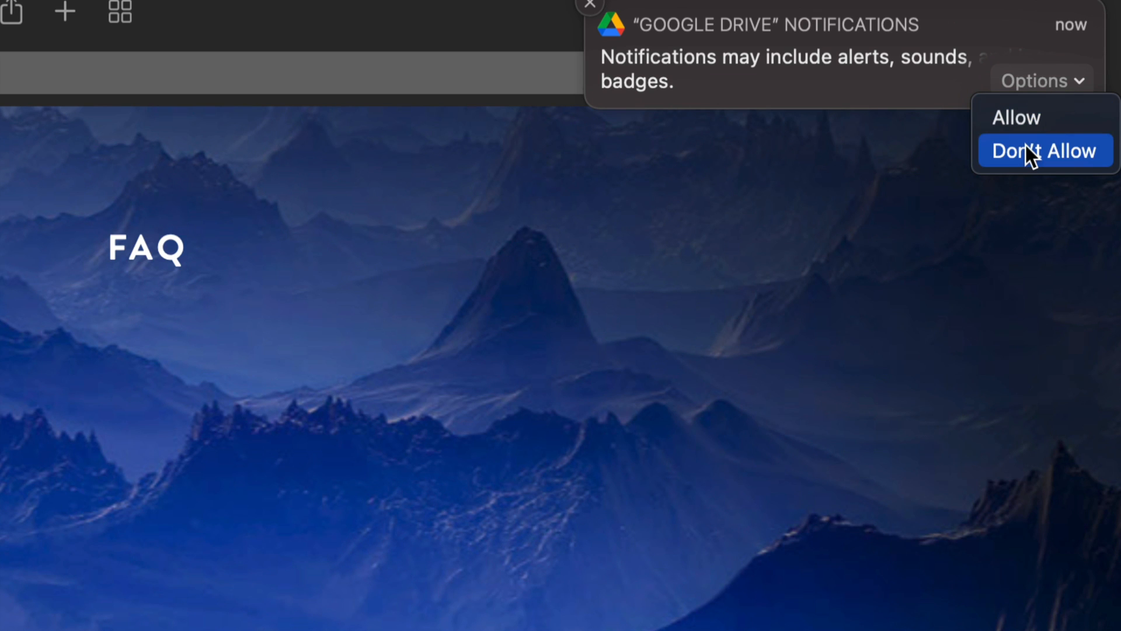
pyautogui.moveTo(1019, 121)
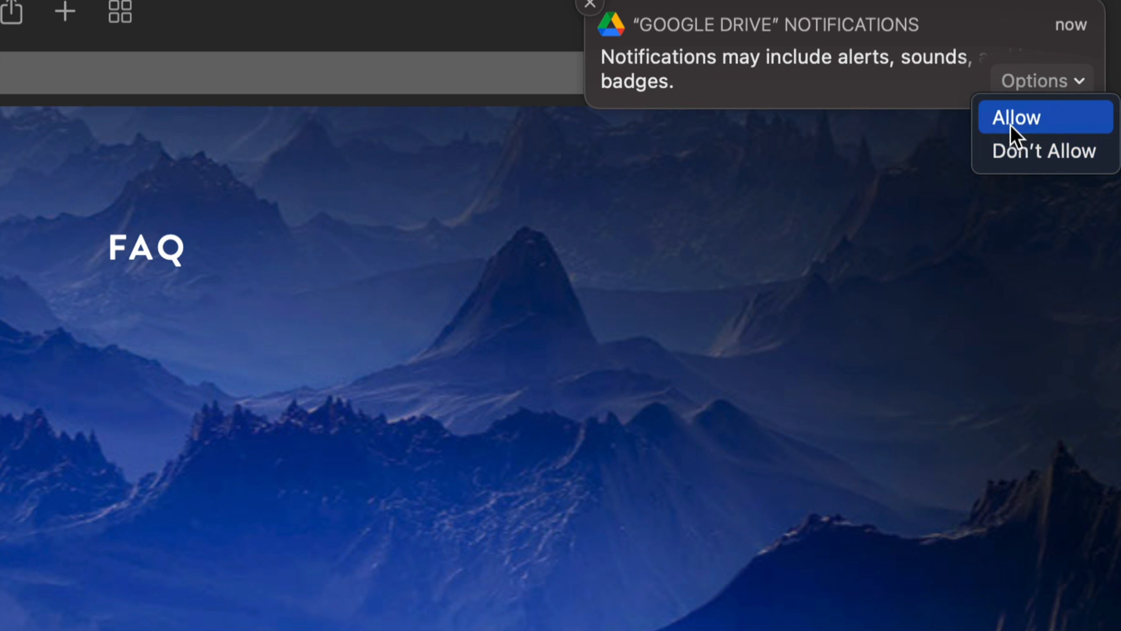
pyautogui.click(1015, 117)
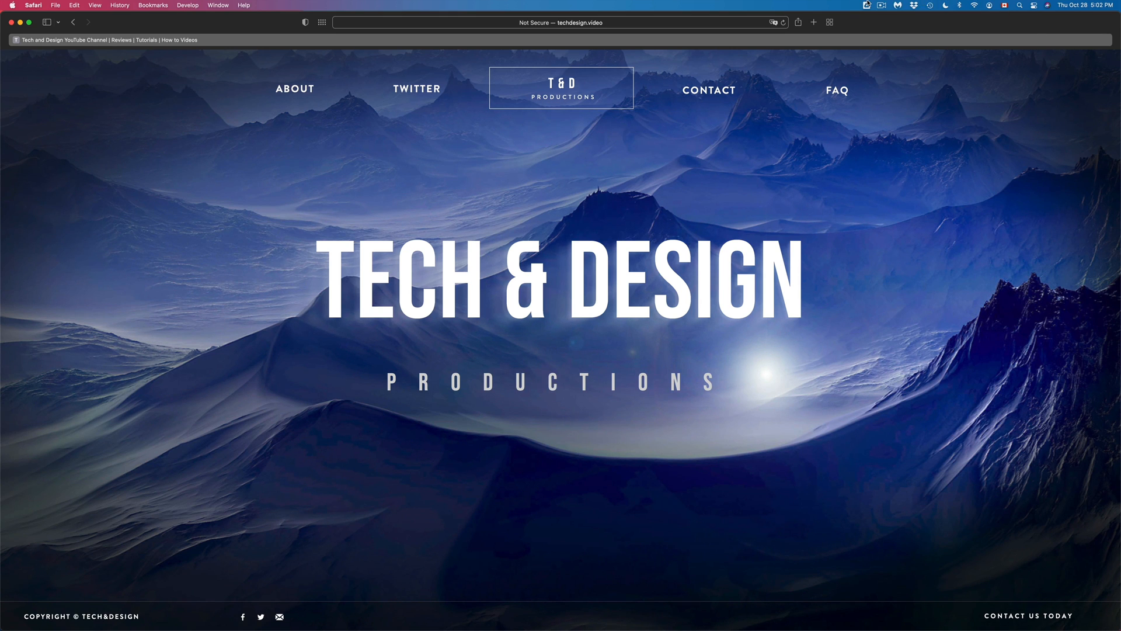
# - Launch the Drive for desktop account move and begin Google sign-in
pyautogui.click(865, 5)
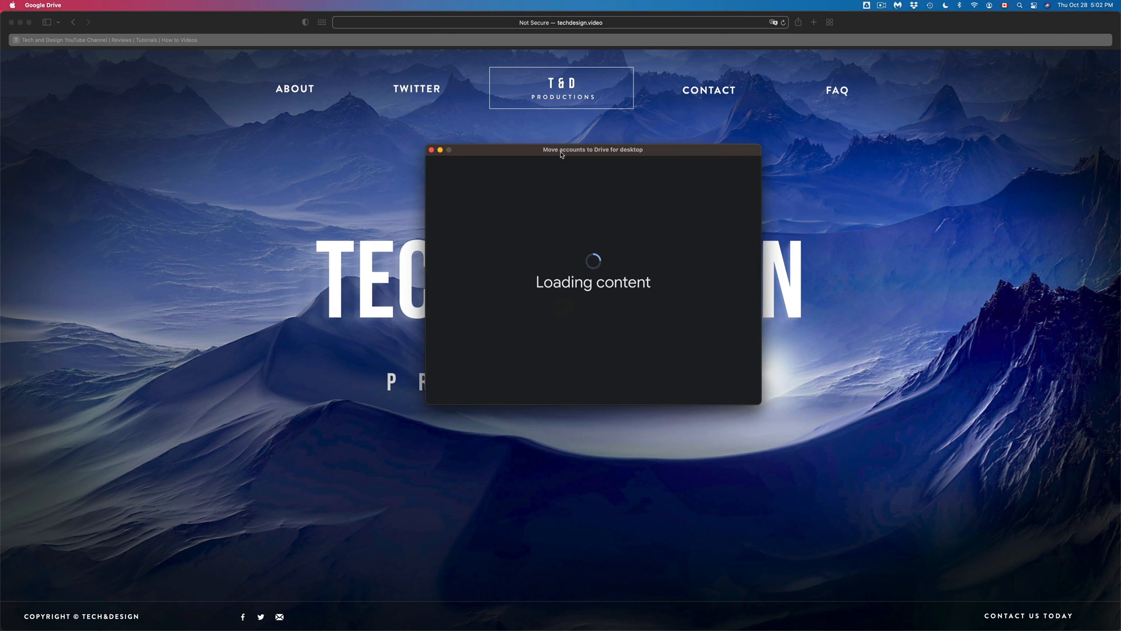
pyautogui.moveTo(564, 320)
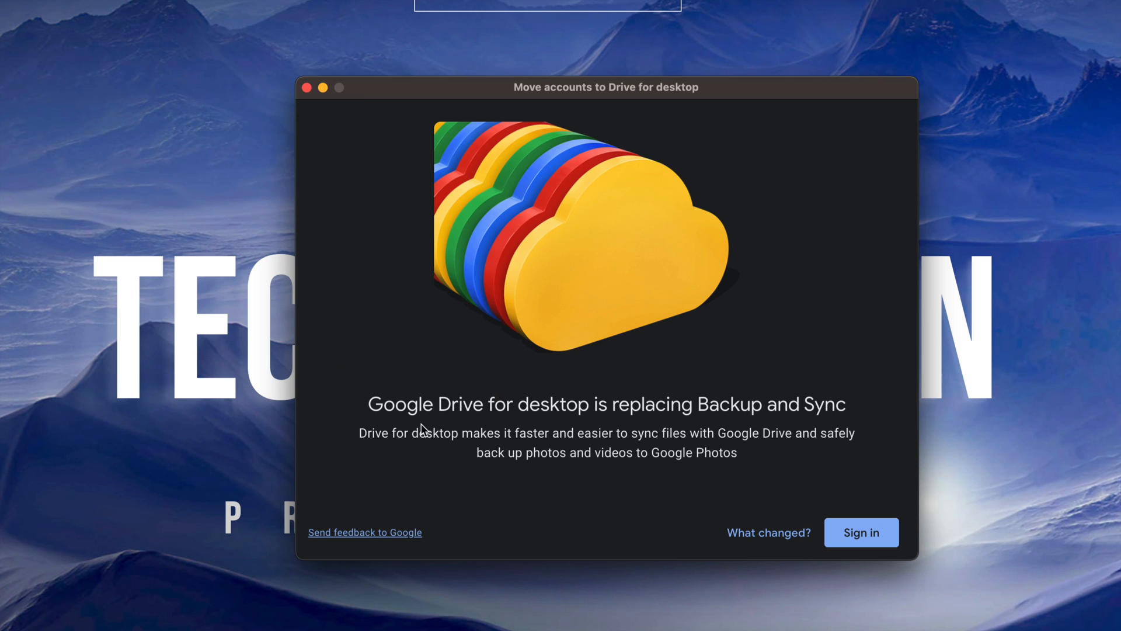
pyautogui.moveTo(619, 431)
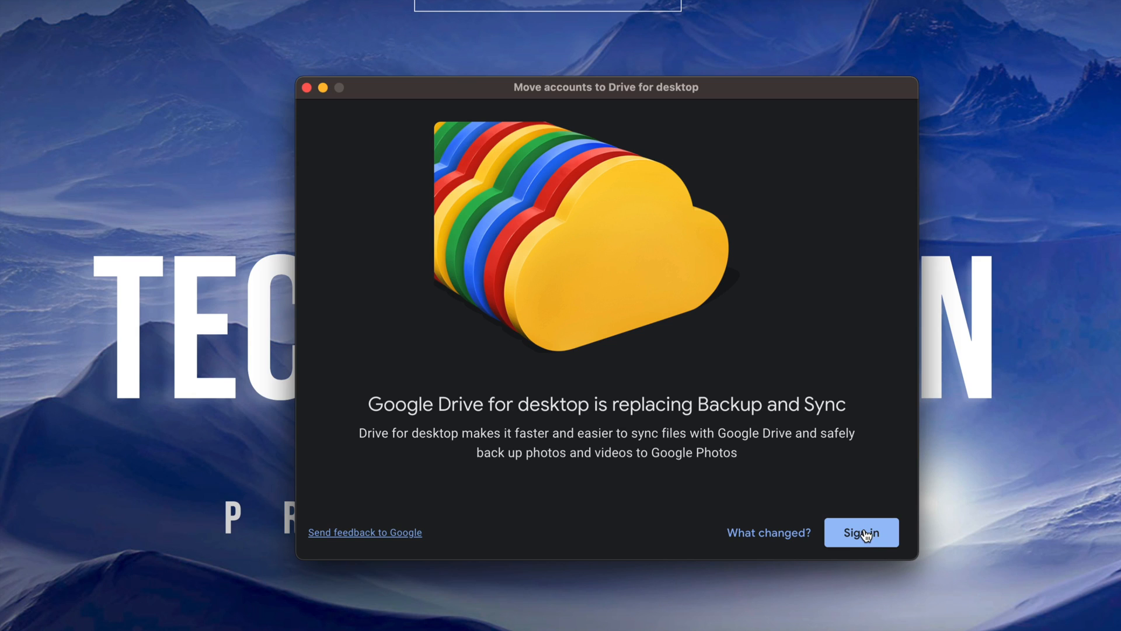
pyautogui.click(861, 533)
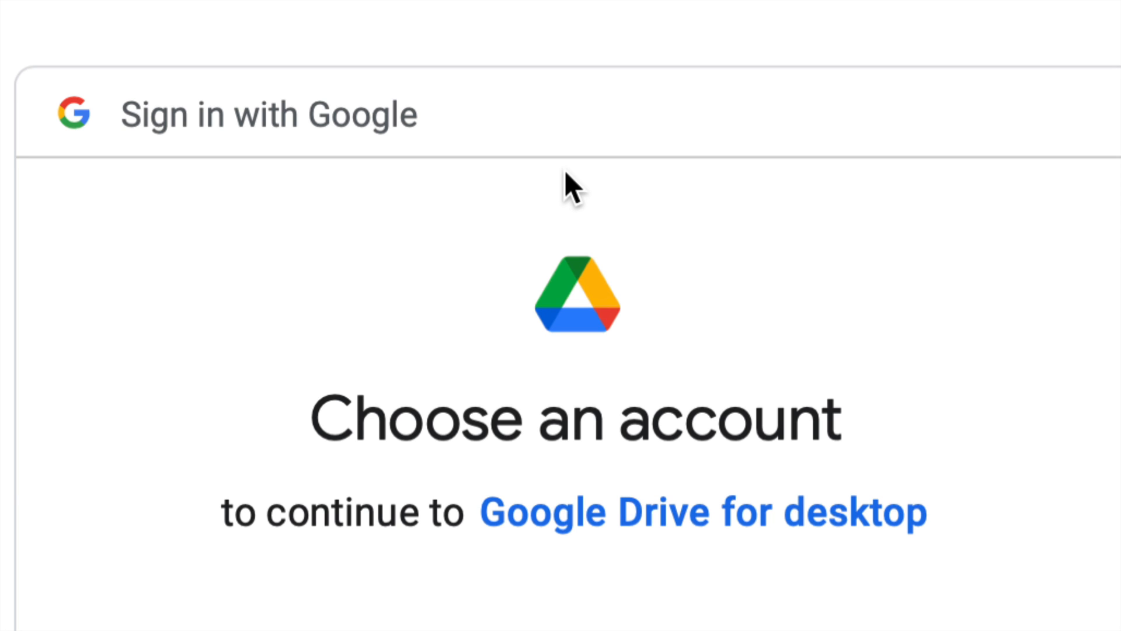
# - Confirm the Google sign-in and acknowledge the 'Setting up your preferences' notice
pyautogui.scroll(-3)
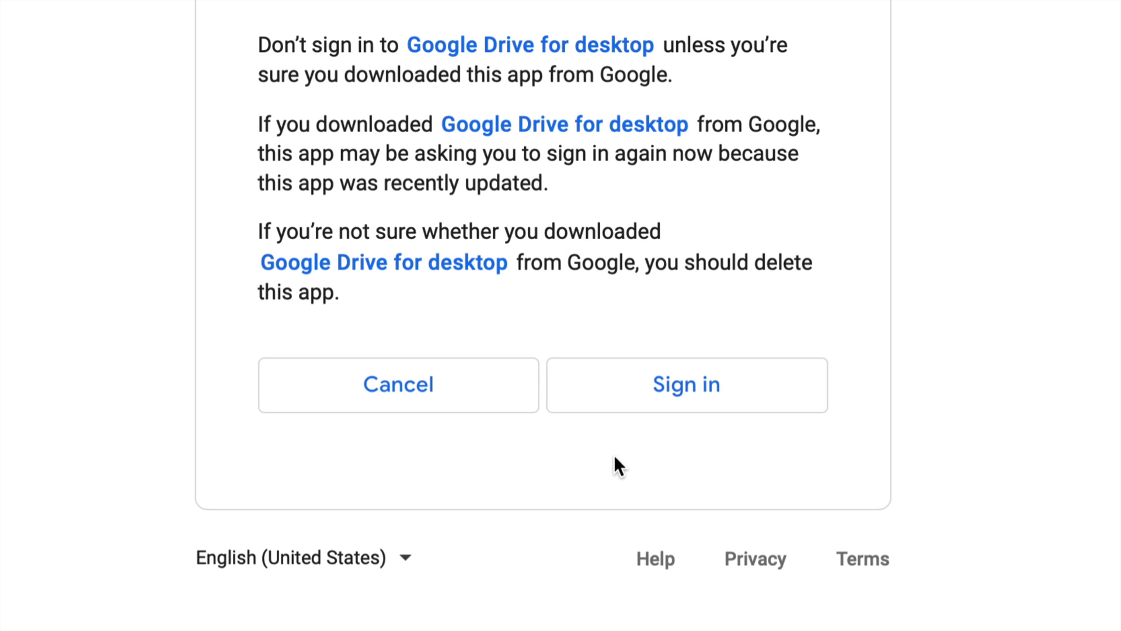
pyautogui.moveTo(687, 406)
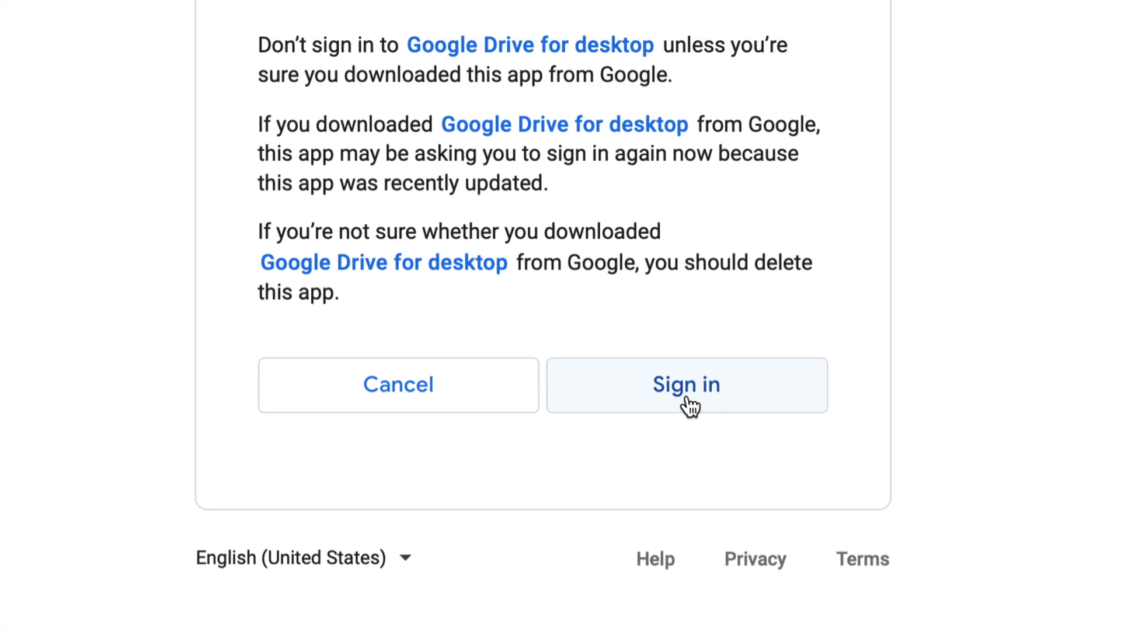
pyautogui.click(686, 384)
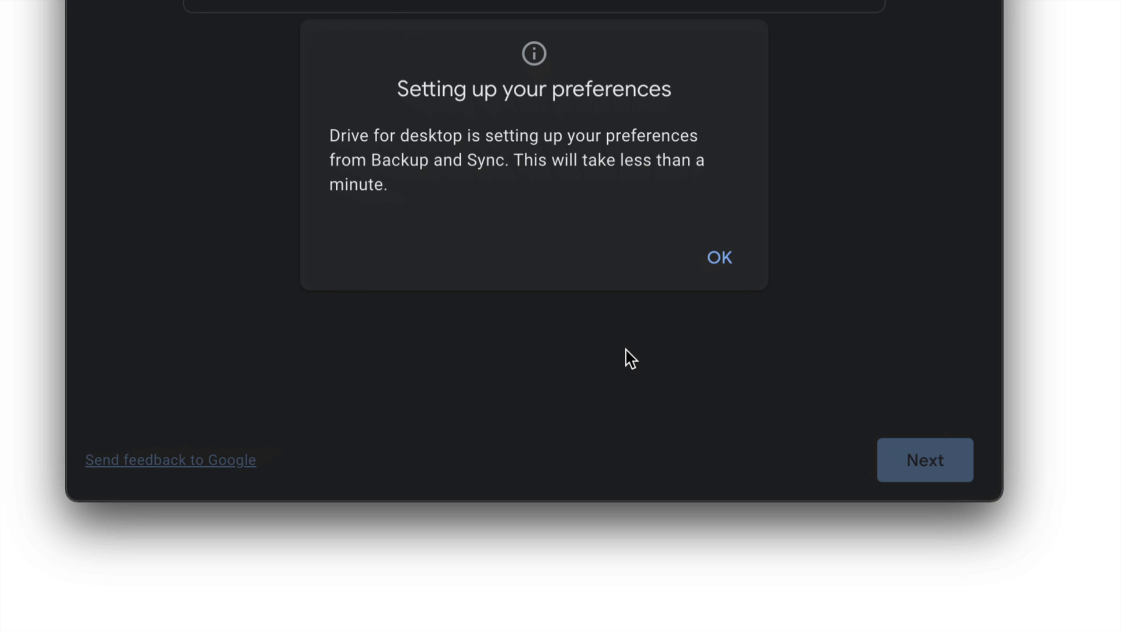
pyautogui.moveTo(721, 257)
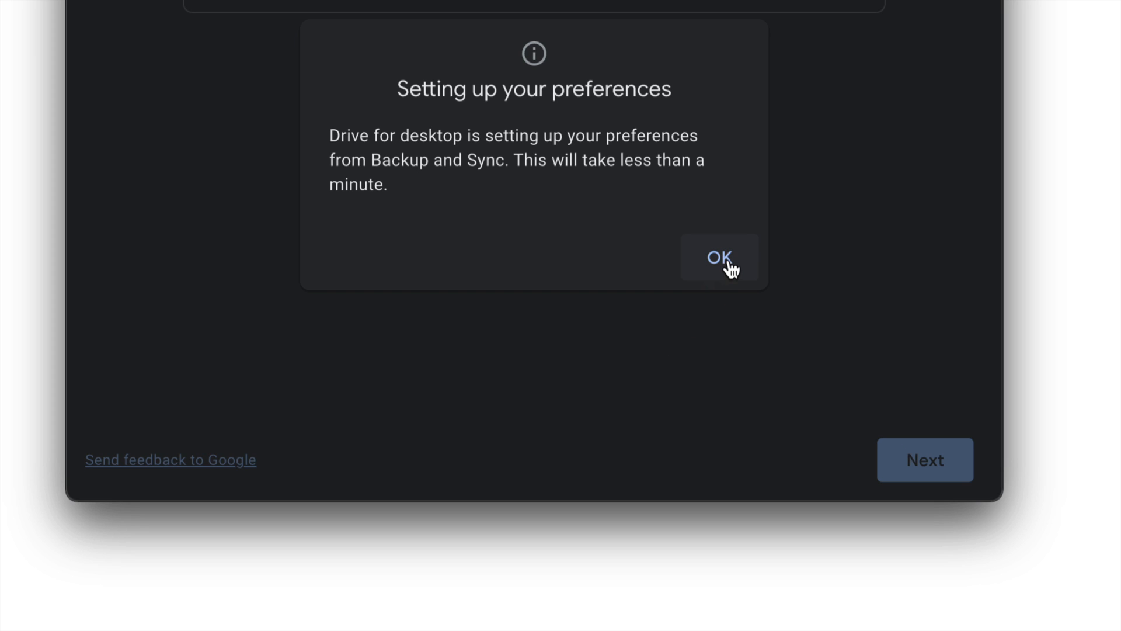
pyautogui.click(718, 257)
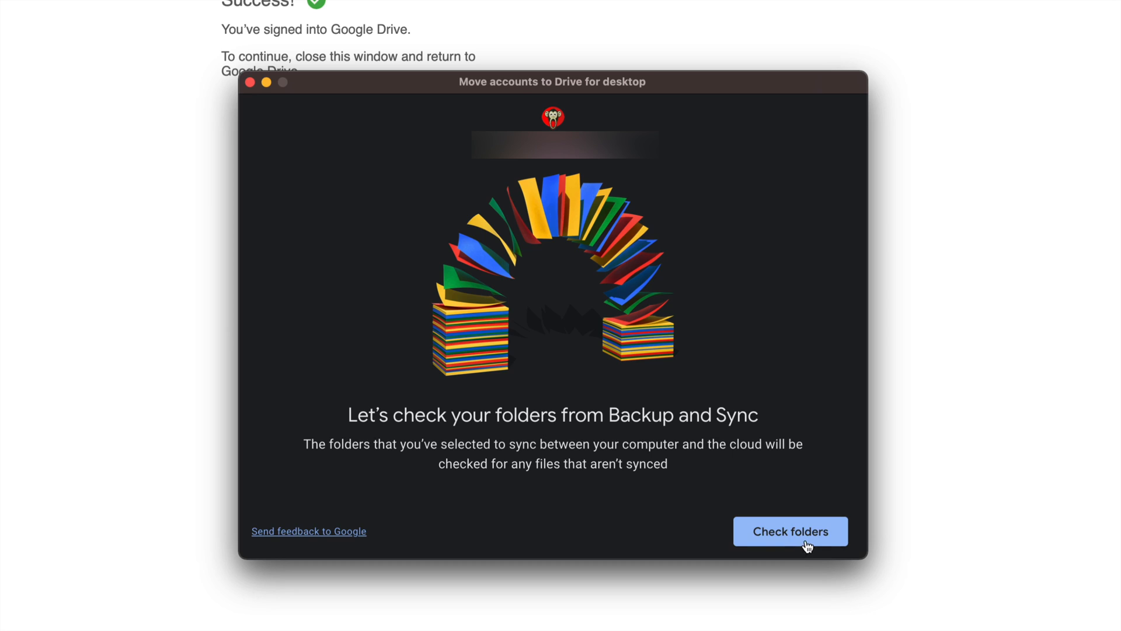
pyautogui.moveTo(775, 538)
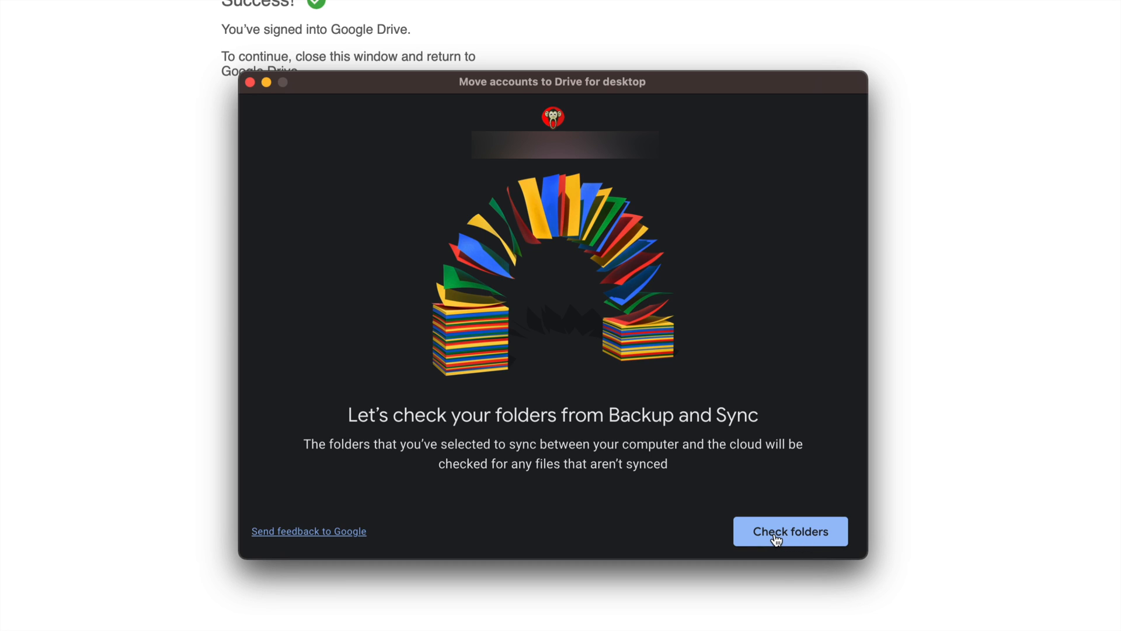
# - Check Backup and Sync folders and grant Drive access to the Documents folder
pyautogui.click(790, 532)
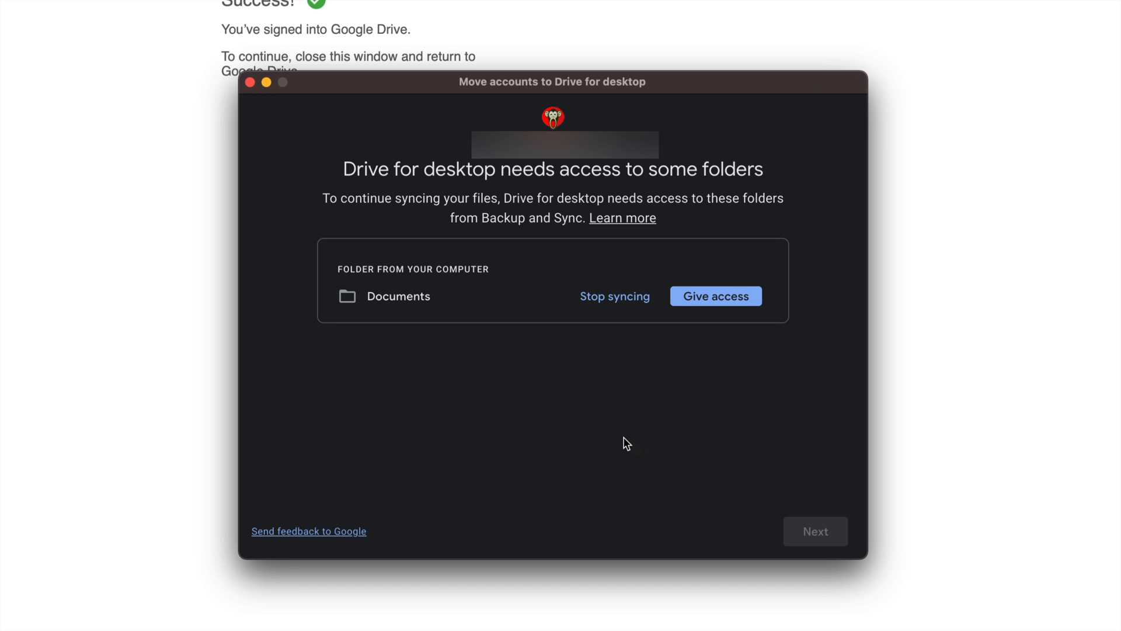
pyautogui.moveTo(716, 296)
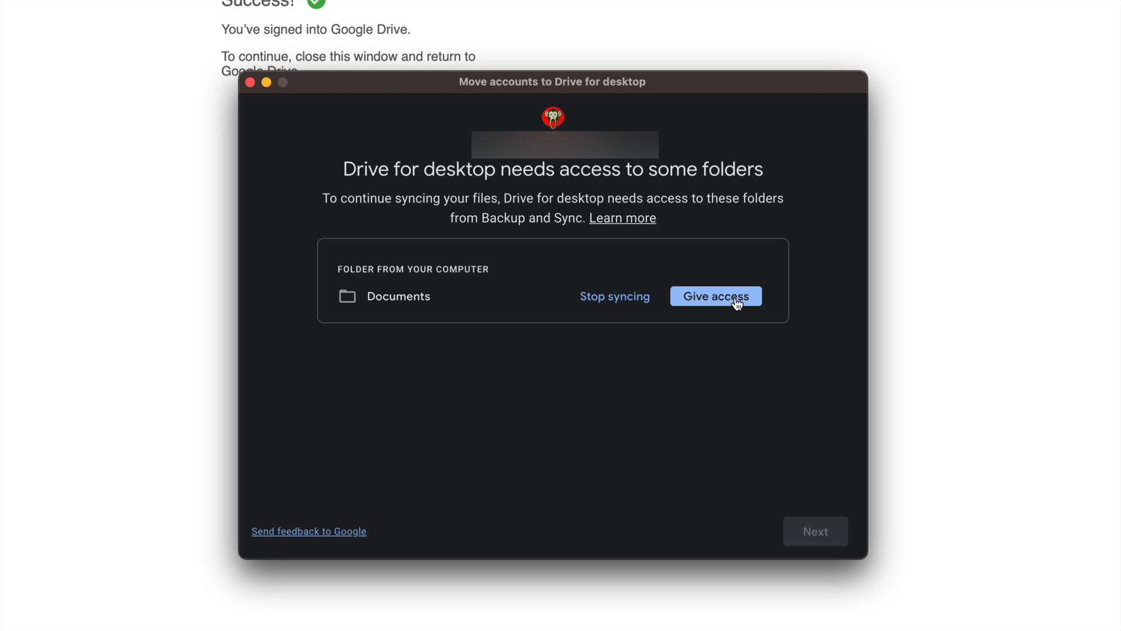
pyautogui.click(715, 296)
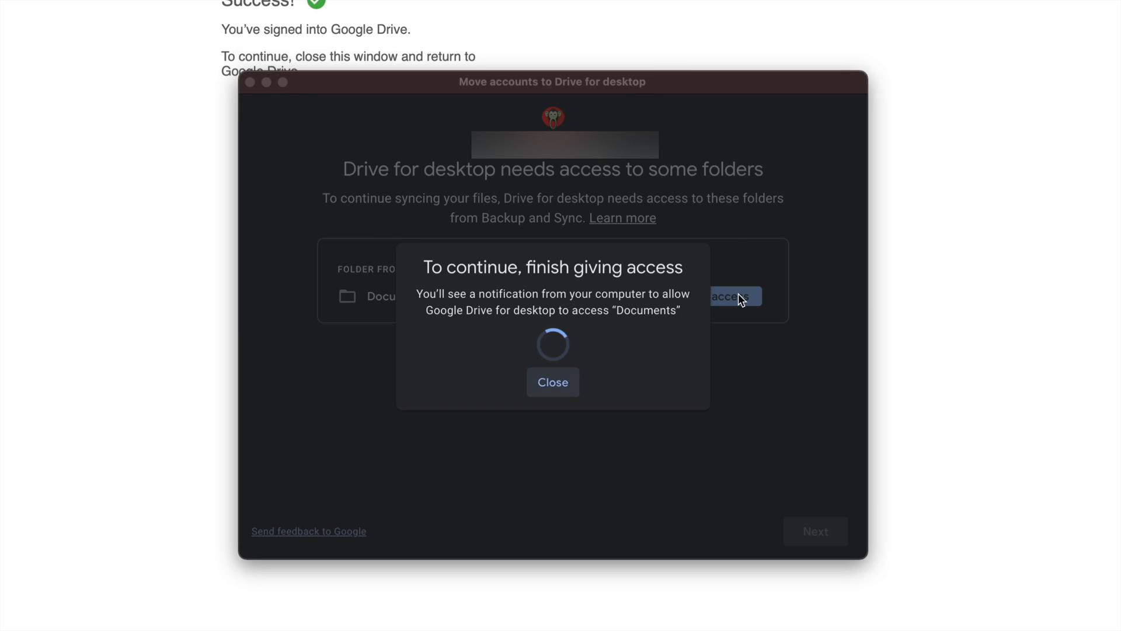
pyautogui.click(729, 296)
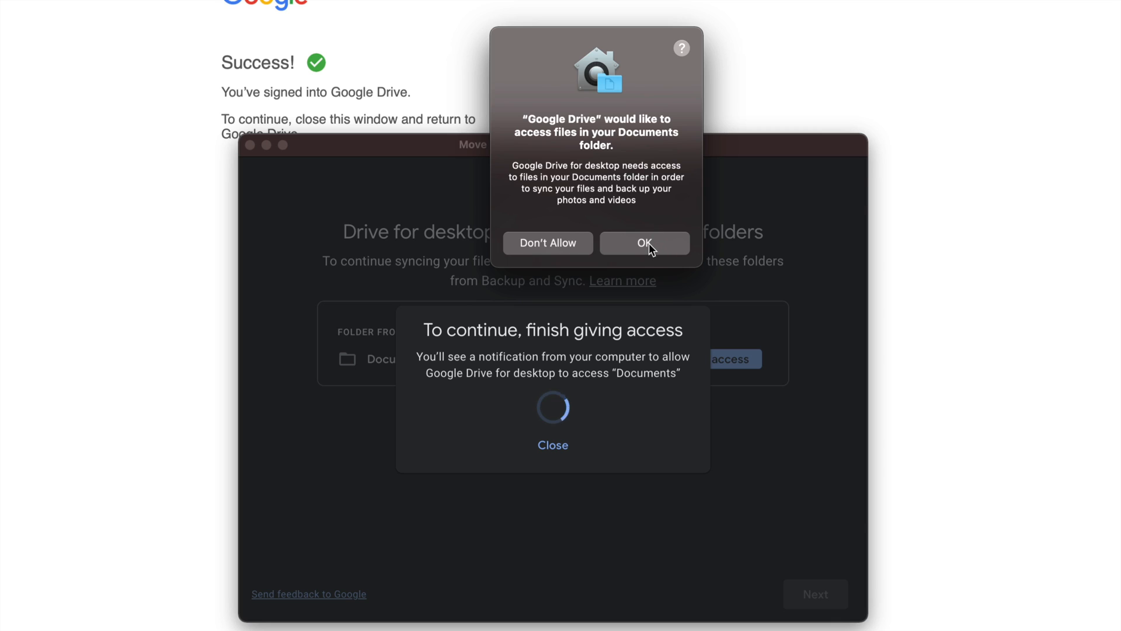
pyautogui.click(643, 243)
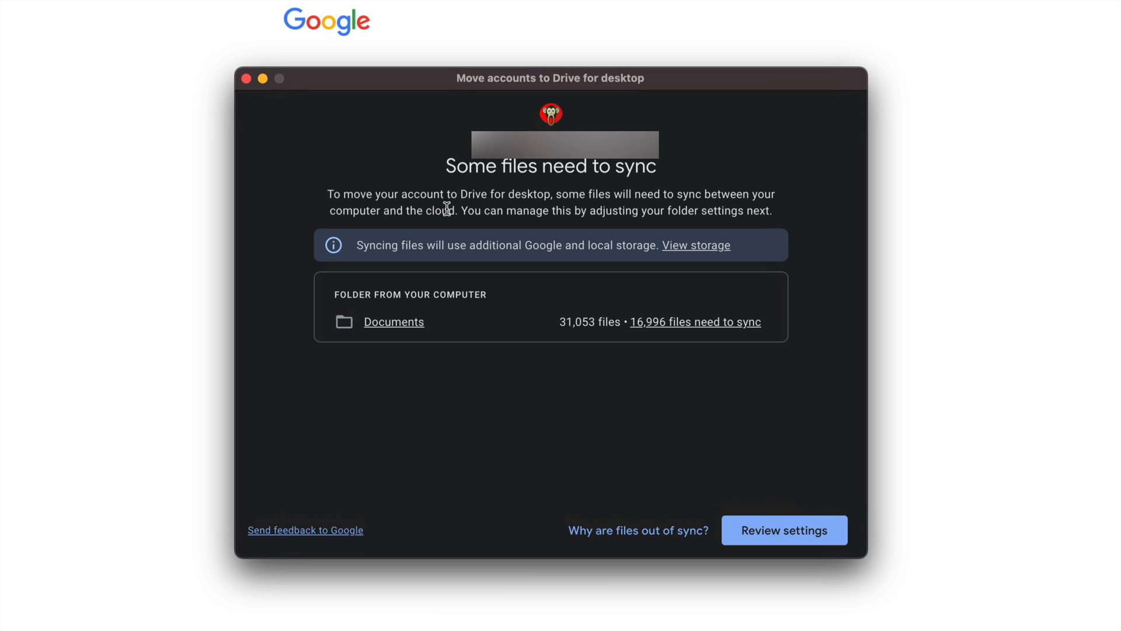
pyautogui.moveTo(743, 432)
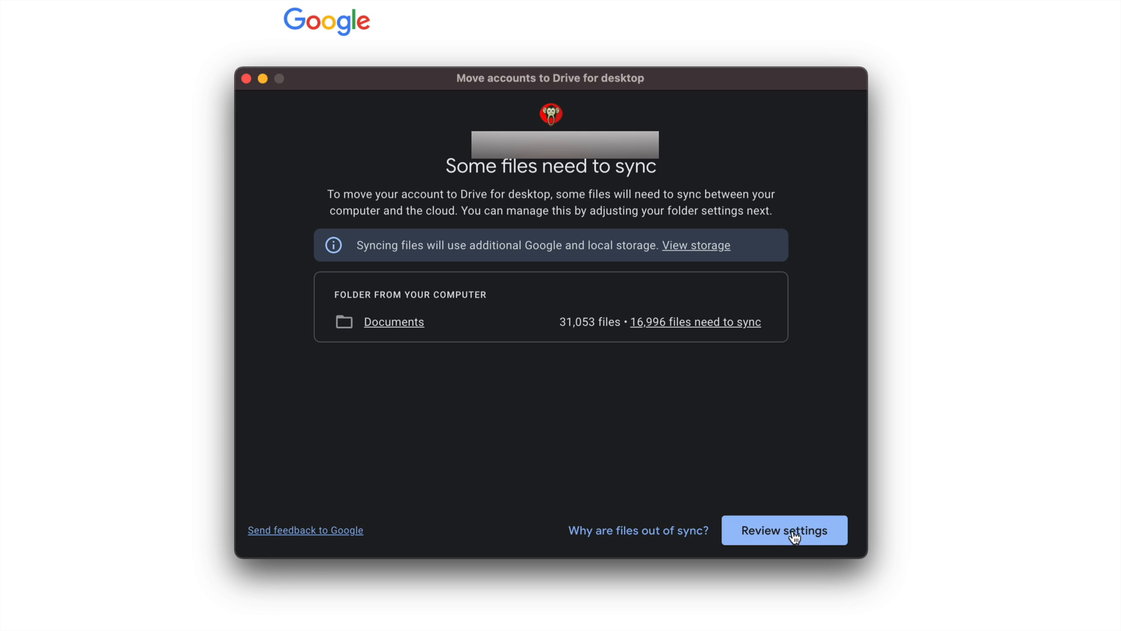
# - Keep Documents syncing with Google Drive only and save the settings
pyautogui.click(784, 530)
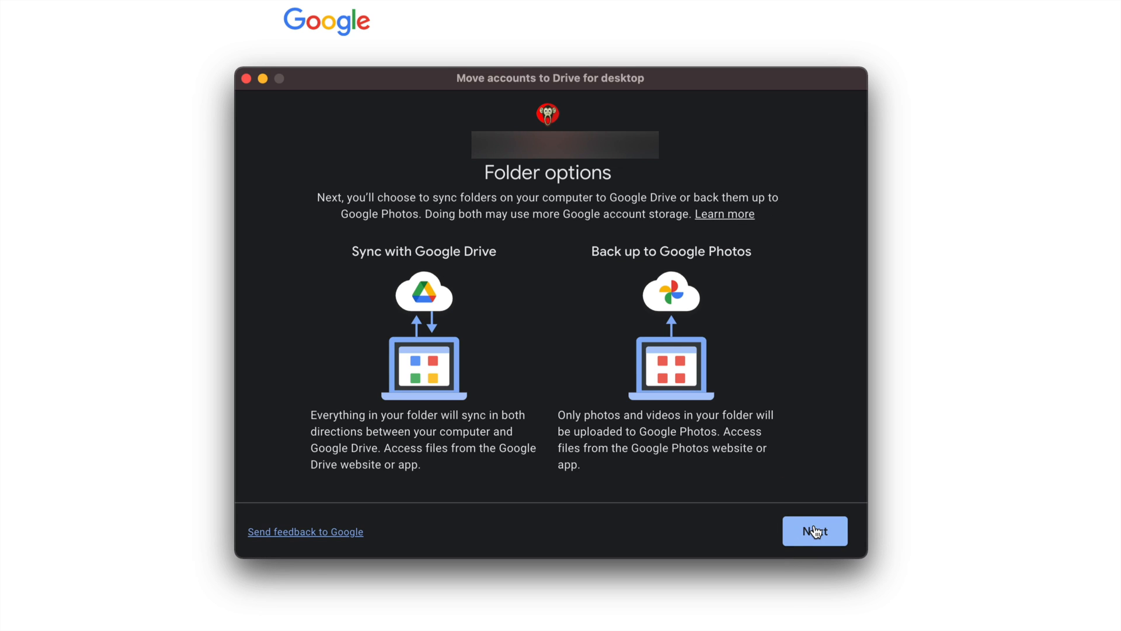
pyautogui.click(814, 530)
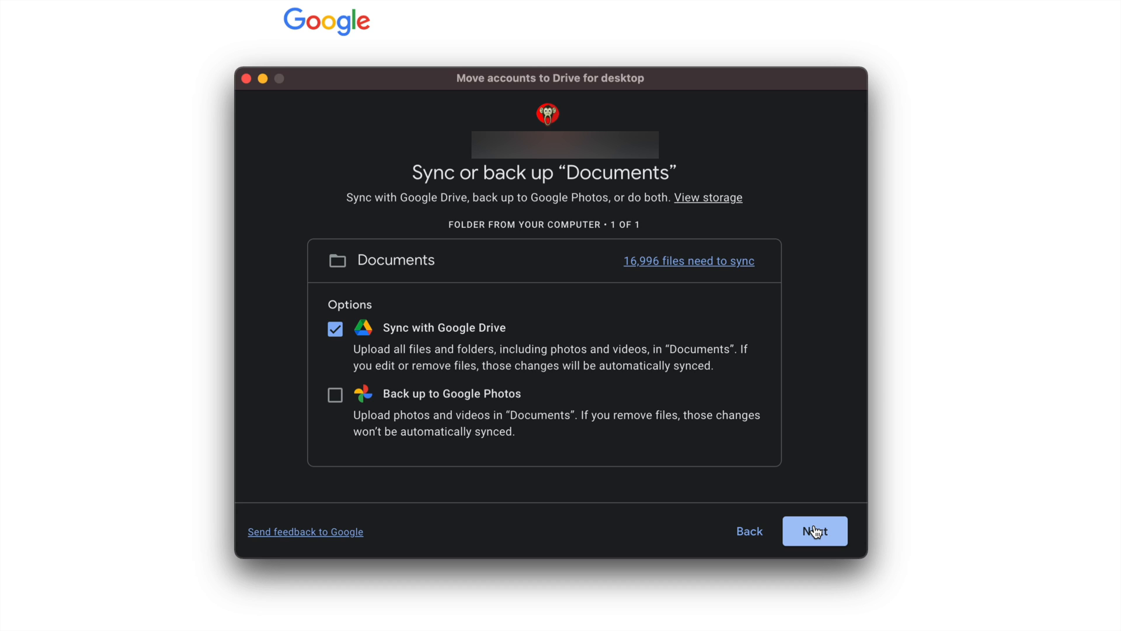
pyautogui.click(815, 530)
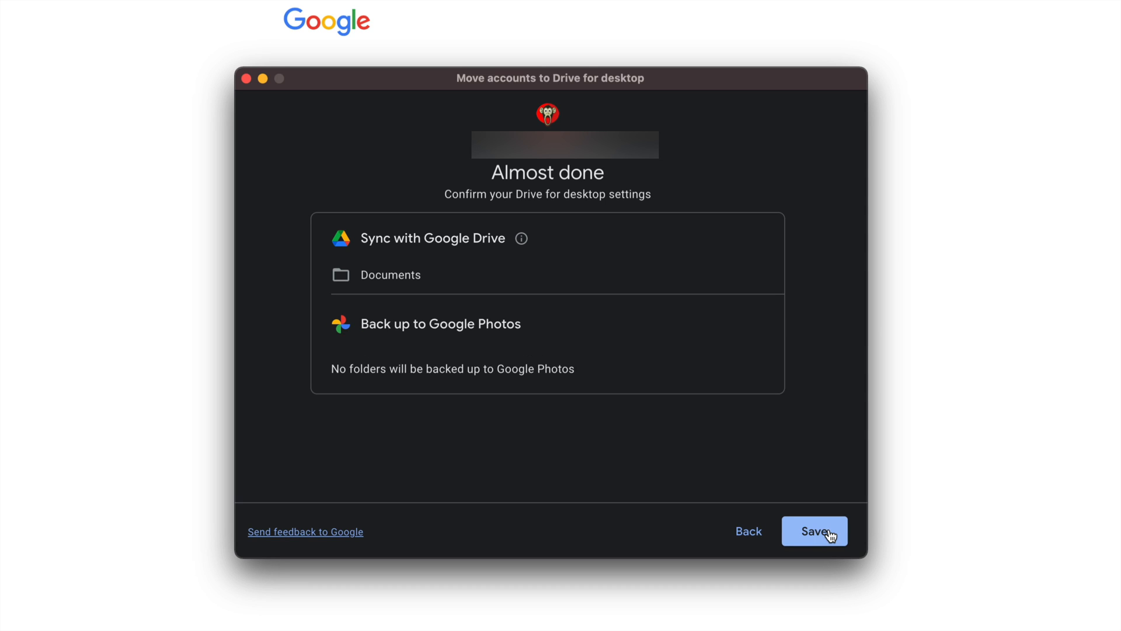
pyautogui.moveTo(816, 535)
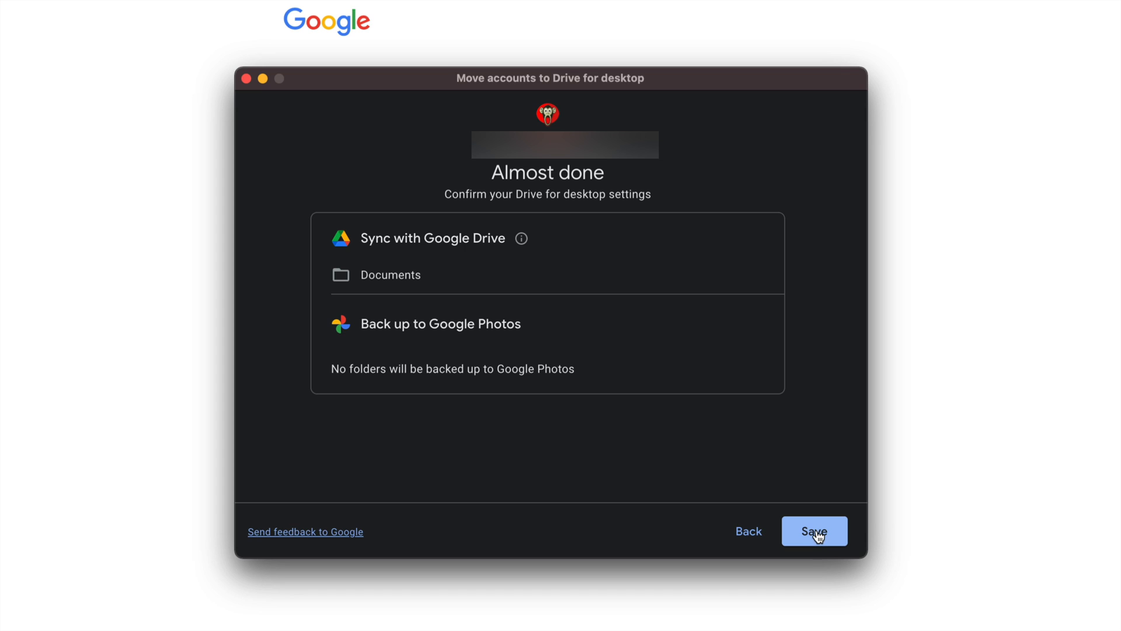
pyautogui.click(814, 531)
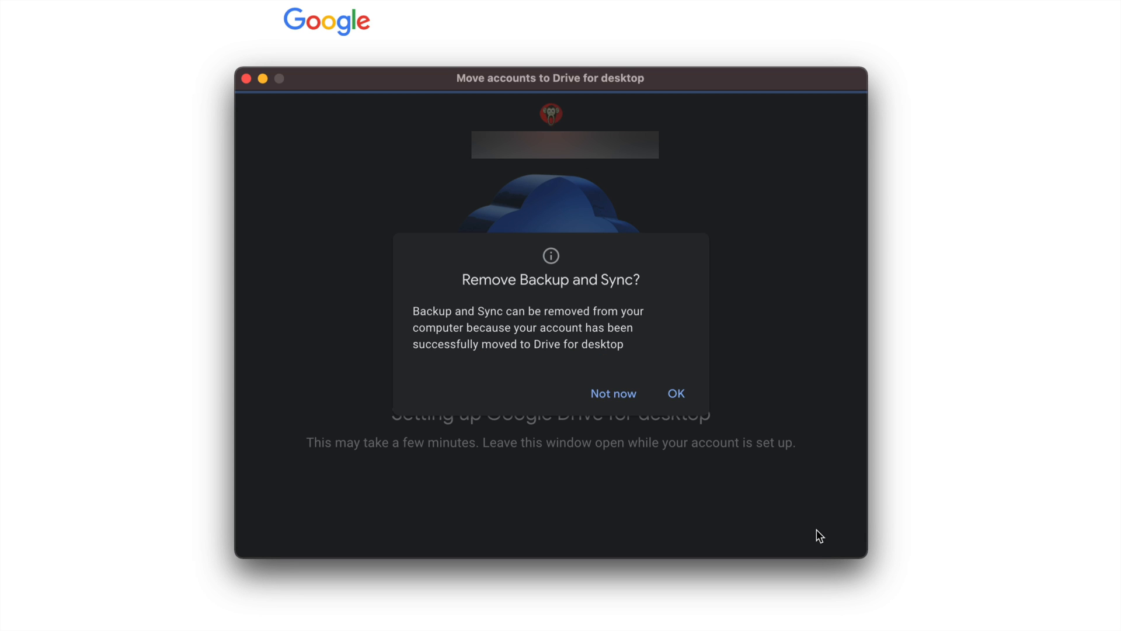
# - Agree to remove Backup and Sync, launch Drive, and allow network volume access
pyautogui.click(675, 393)
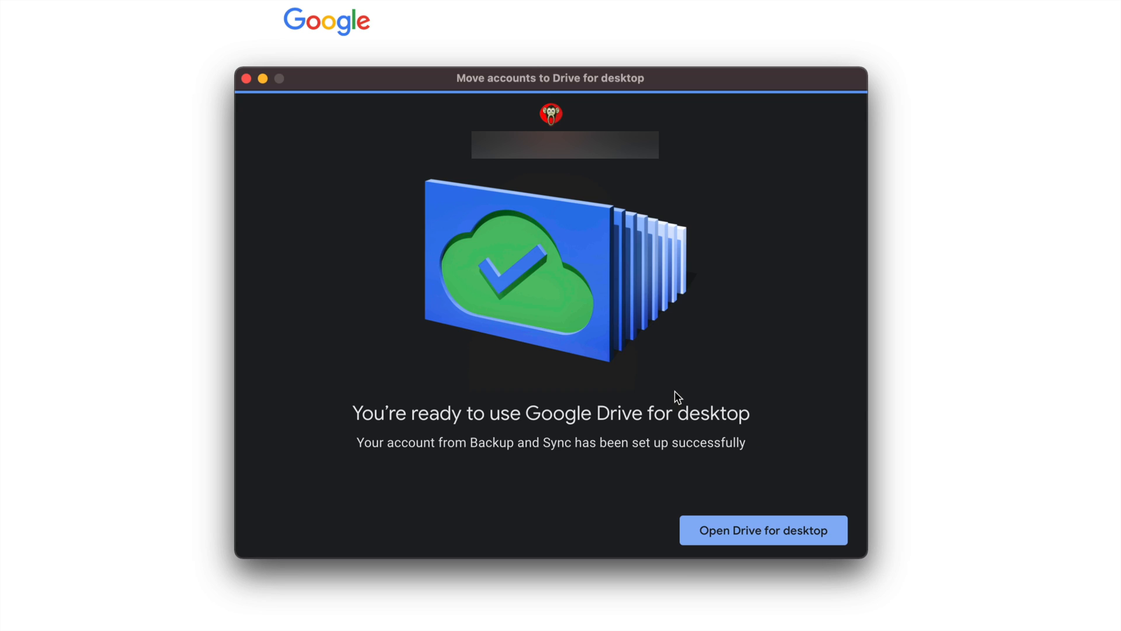
pyautogui.click(762, 530)
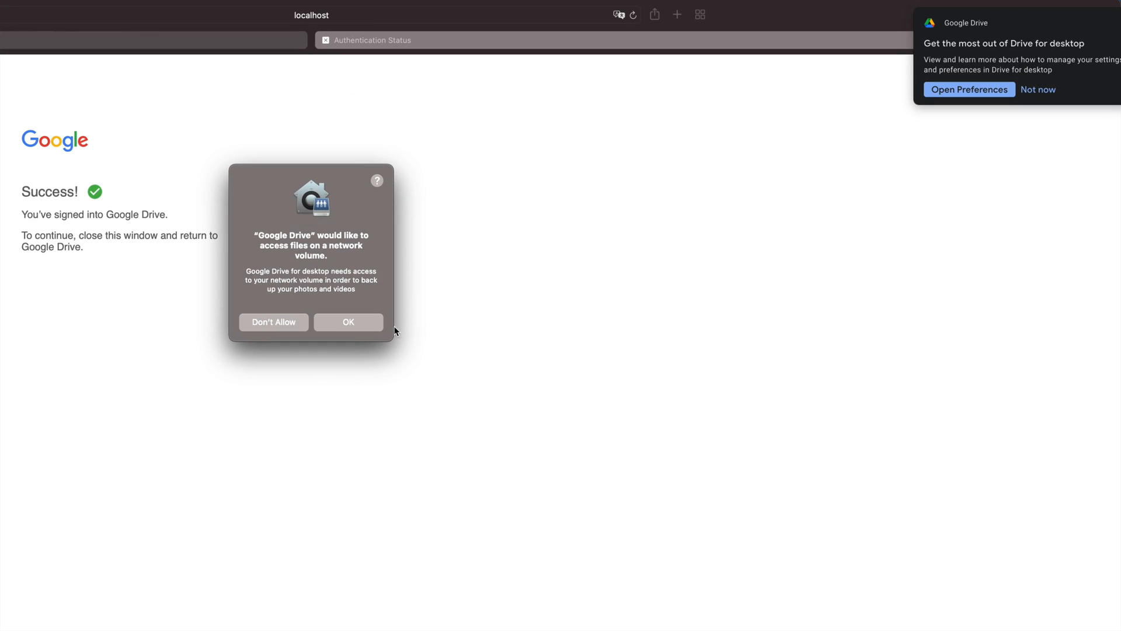
pyautogui.click(348, 322)
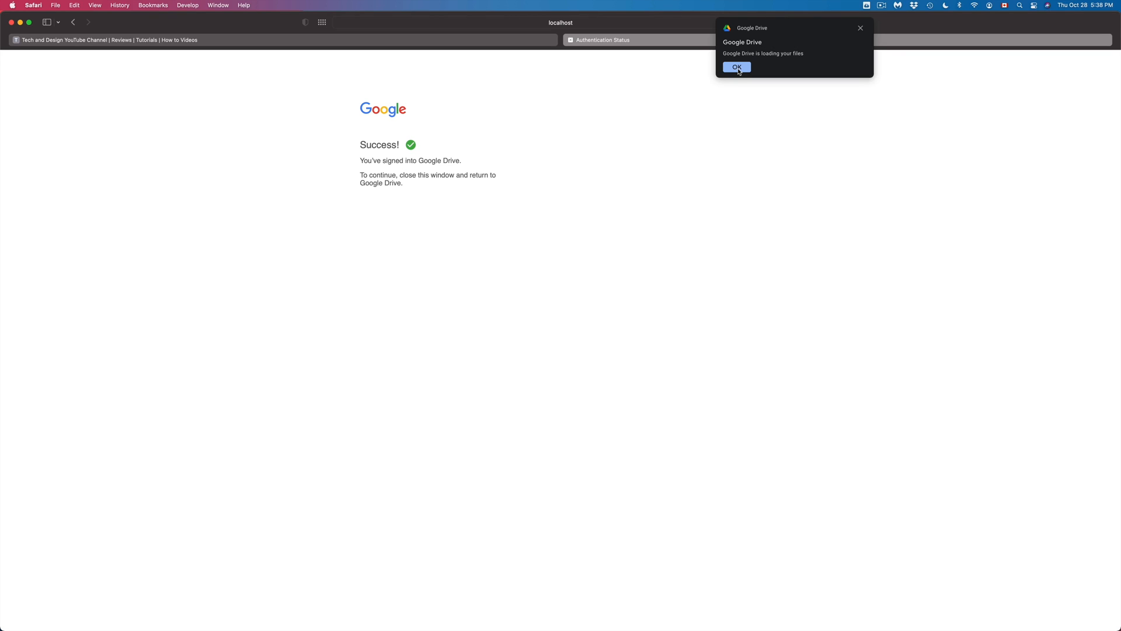
# - Dismiss the Drive loading notice and switch to the Tech and Design tab
pyautogui.click(737, 67)
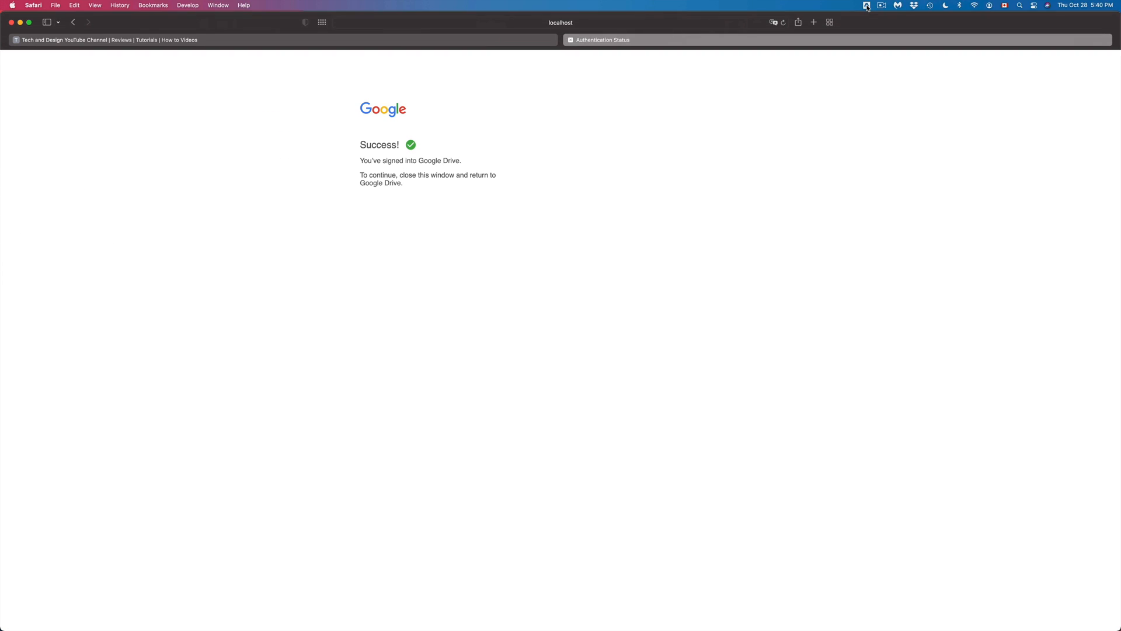
pyautogui.moveTo(642, 259)
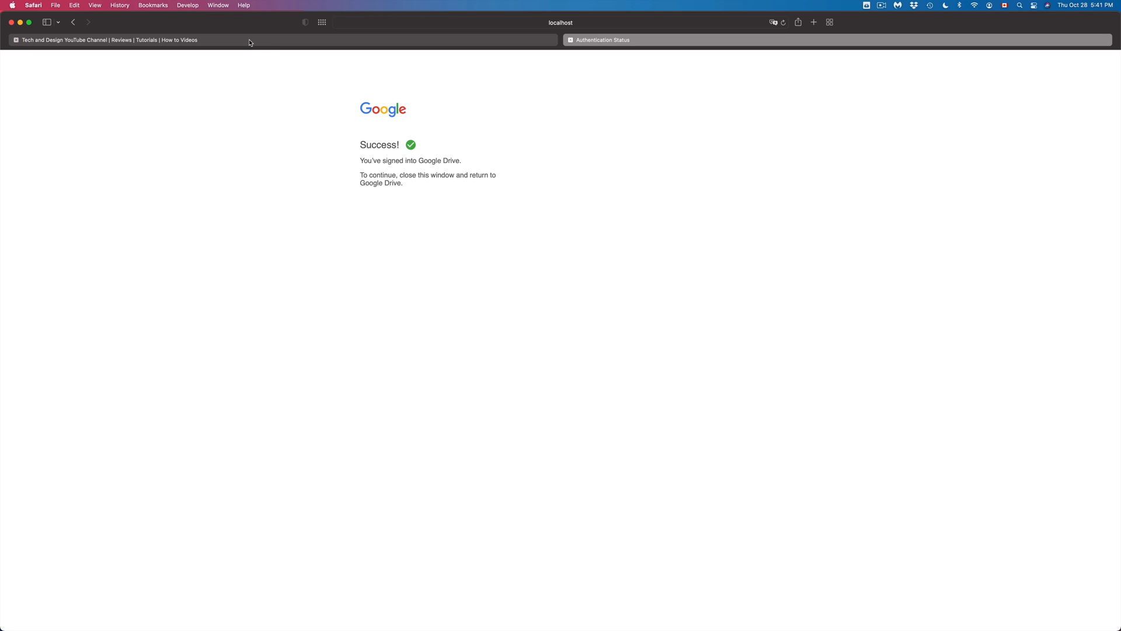
pyautogui.click(108, 40)
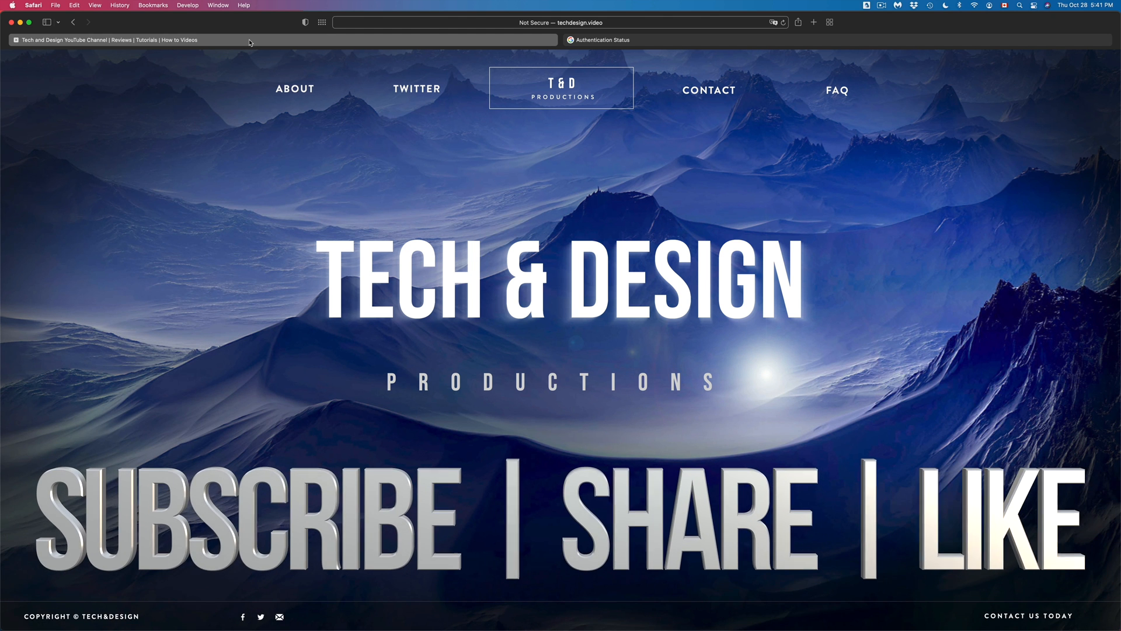